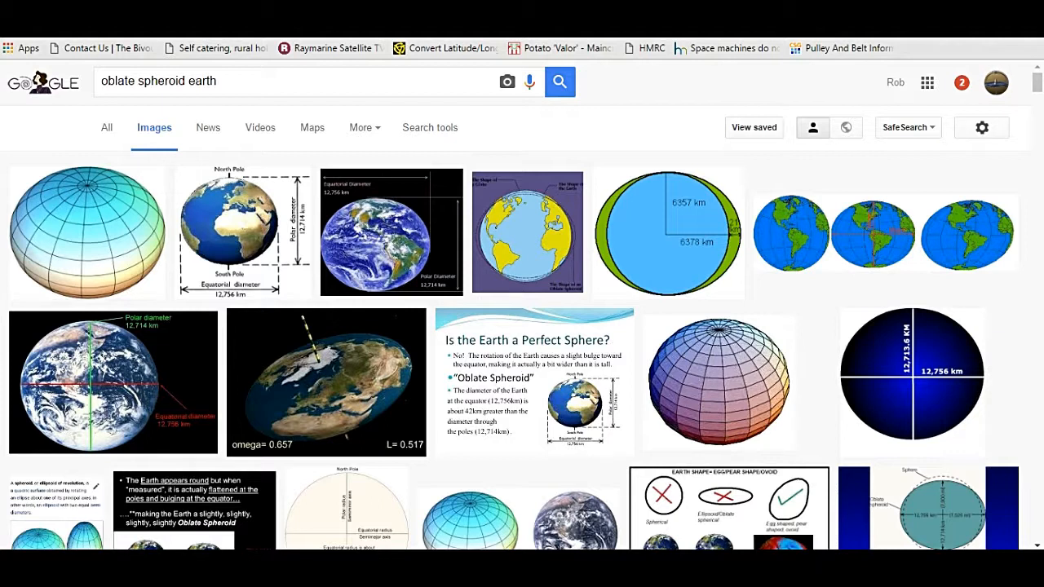
mouse_move(242, 232)
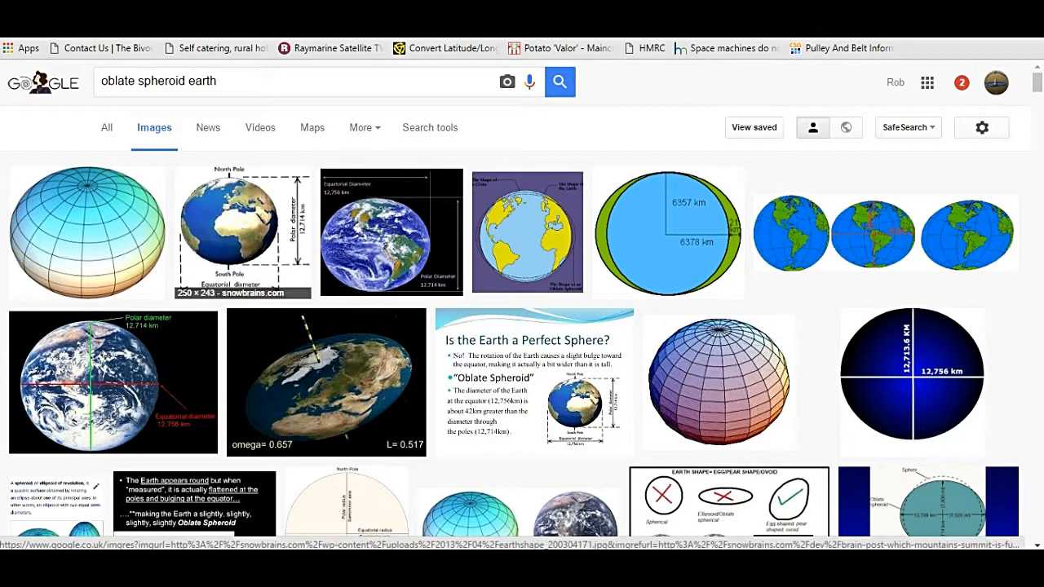
mouse_move(112, 382)
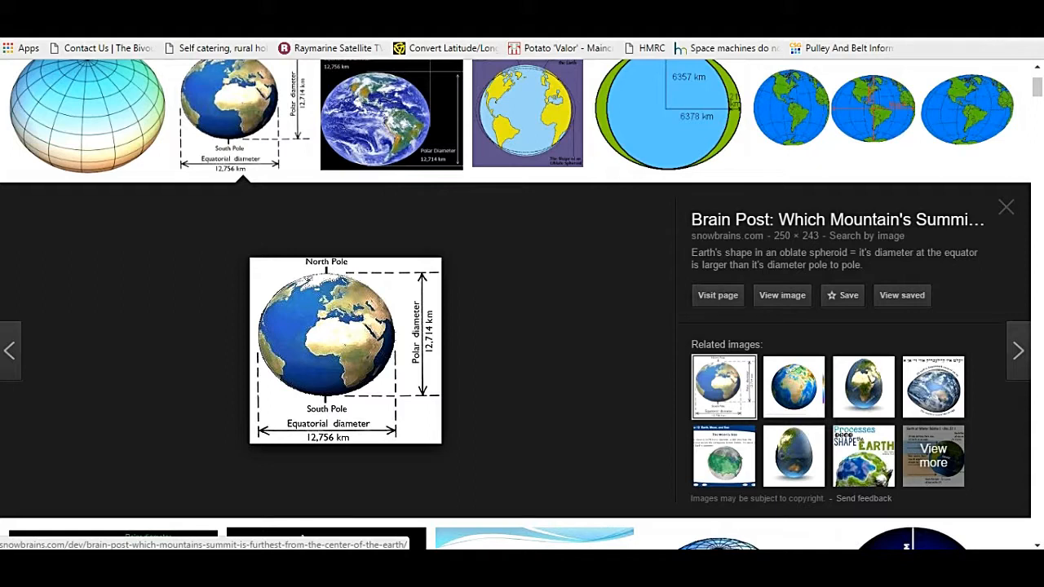
Step: Close the enlarged Earth diagram preview in Google Images
click(1005, 207)
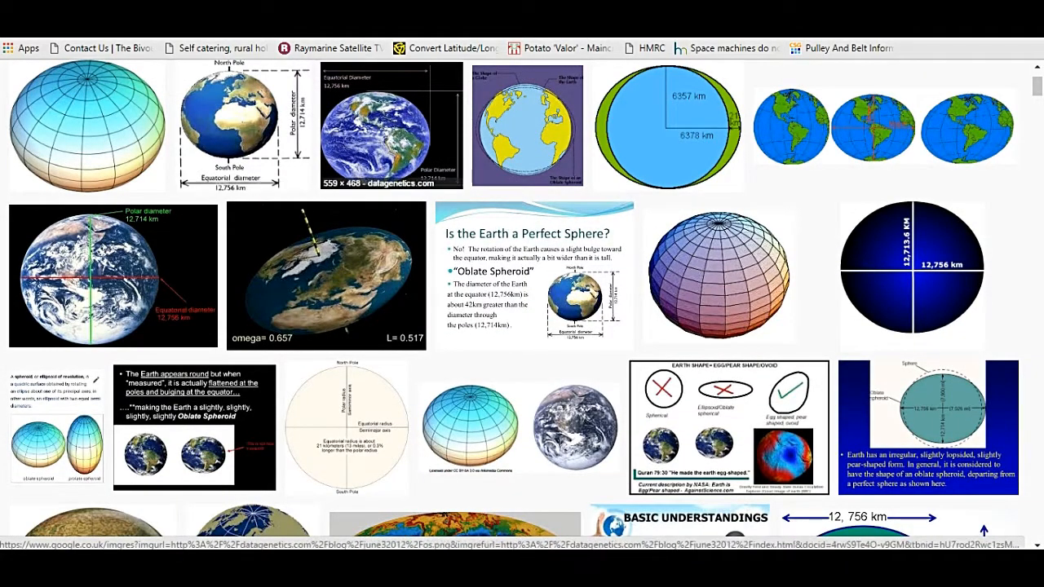
mouse_move(911, 273)
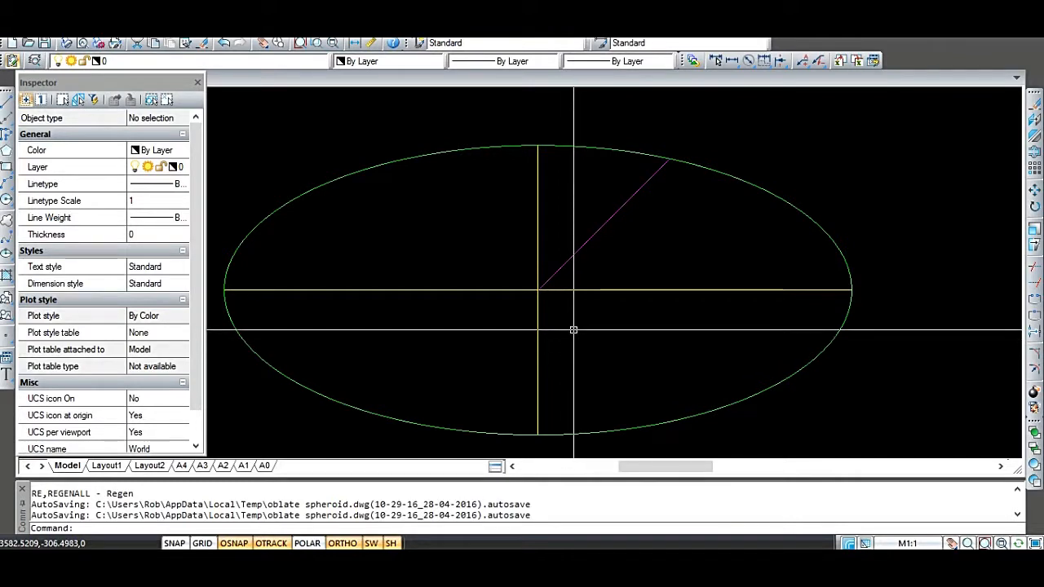
mouse_move(579, 279)
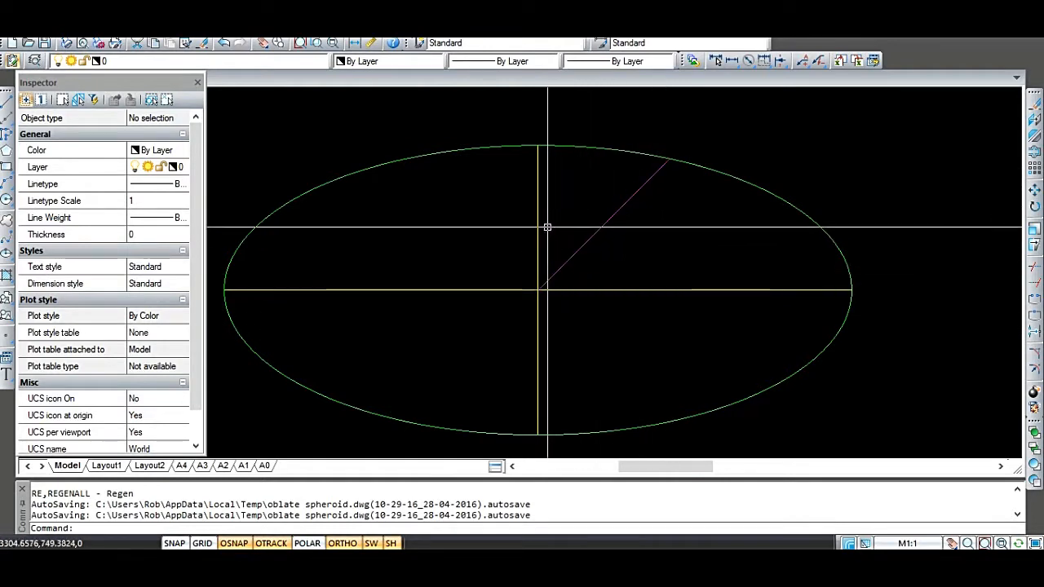
mouse_move(545, 426)
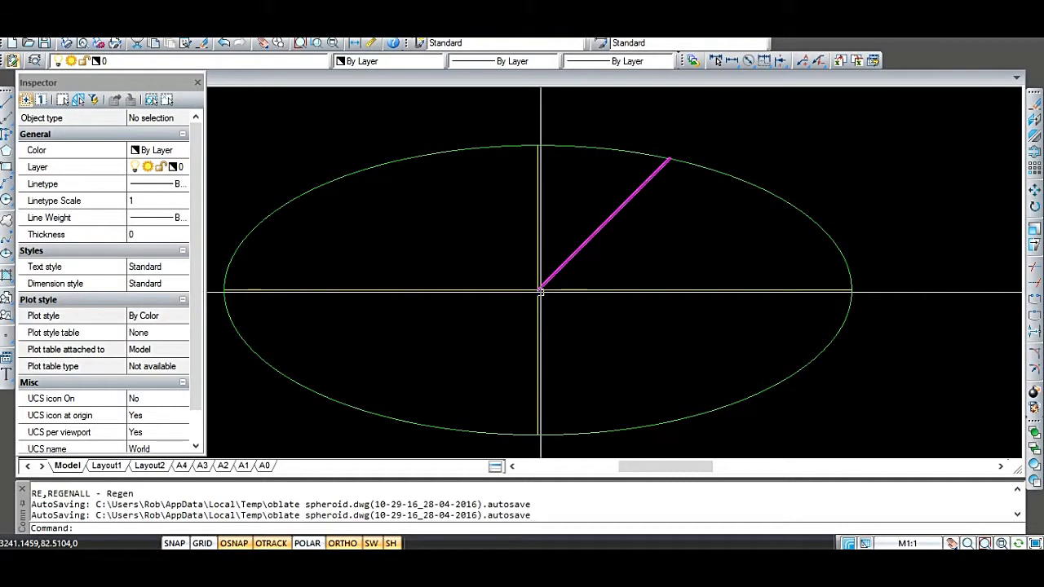
mouse_move(536, 291)
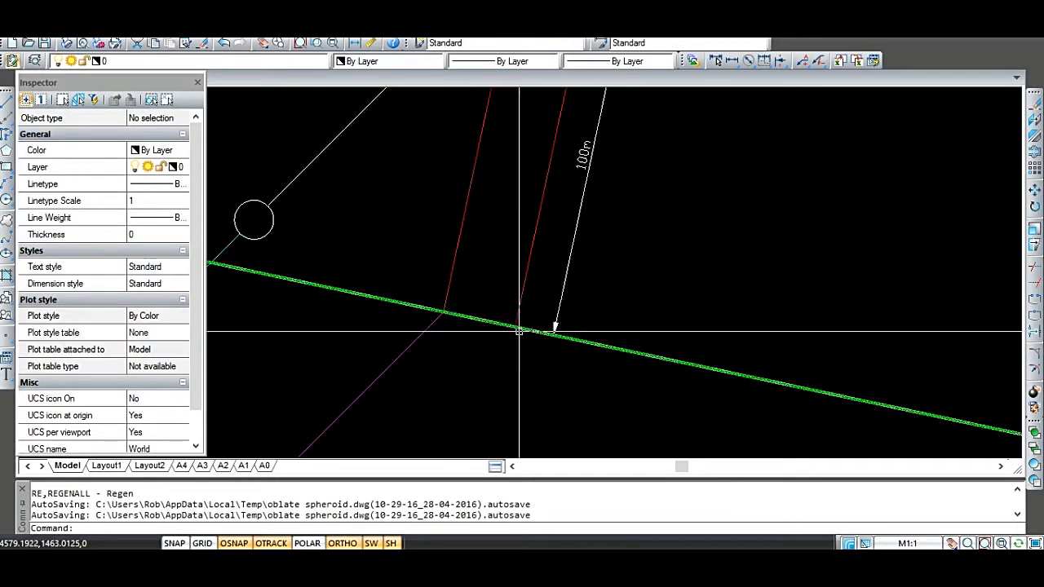
mouse_move(518, 329)
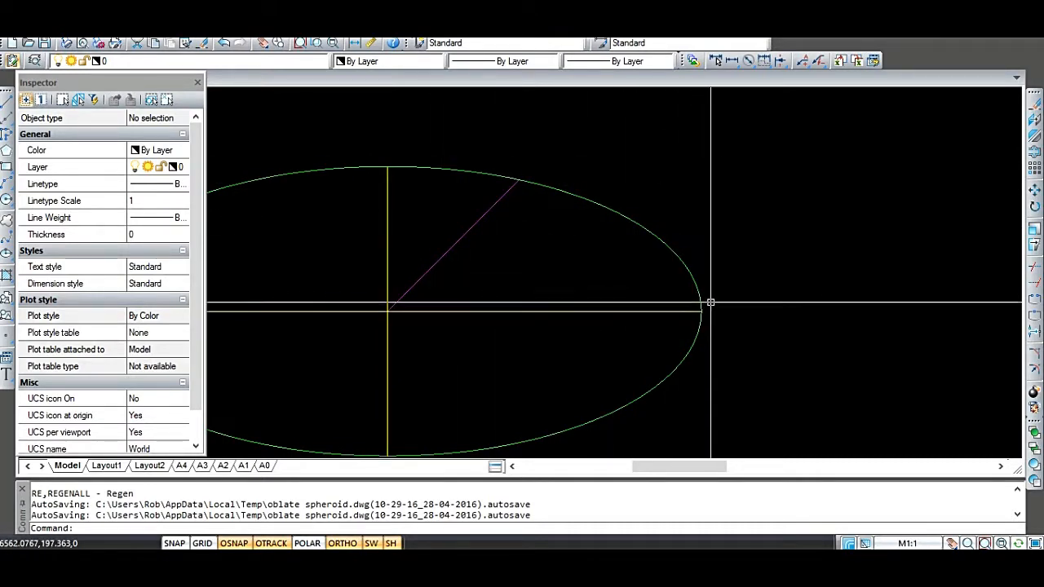
mouse_move(707, 292)
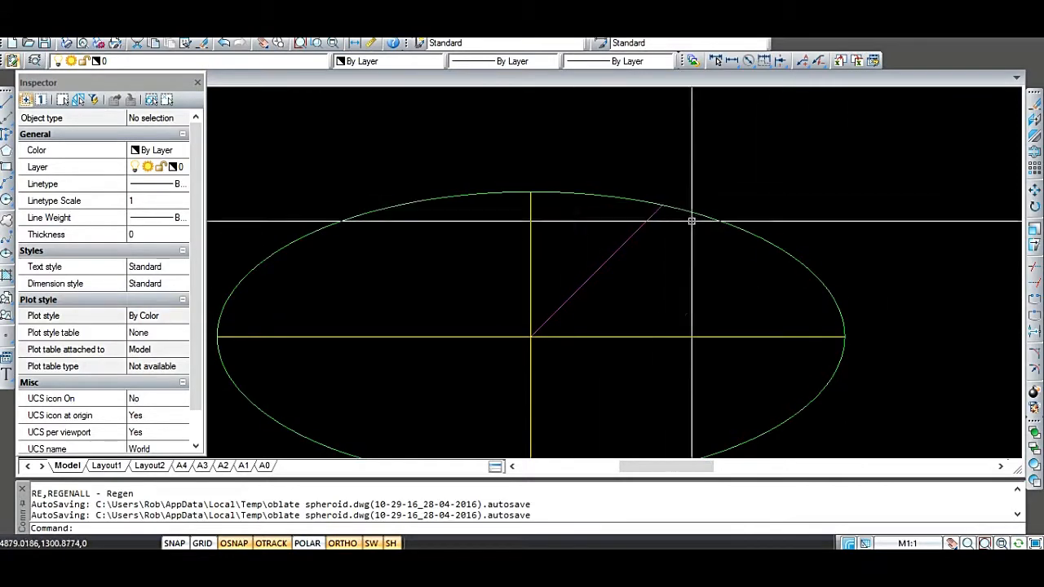
mouse_move(665, 209)
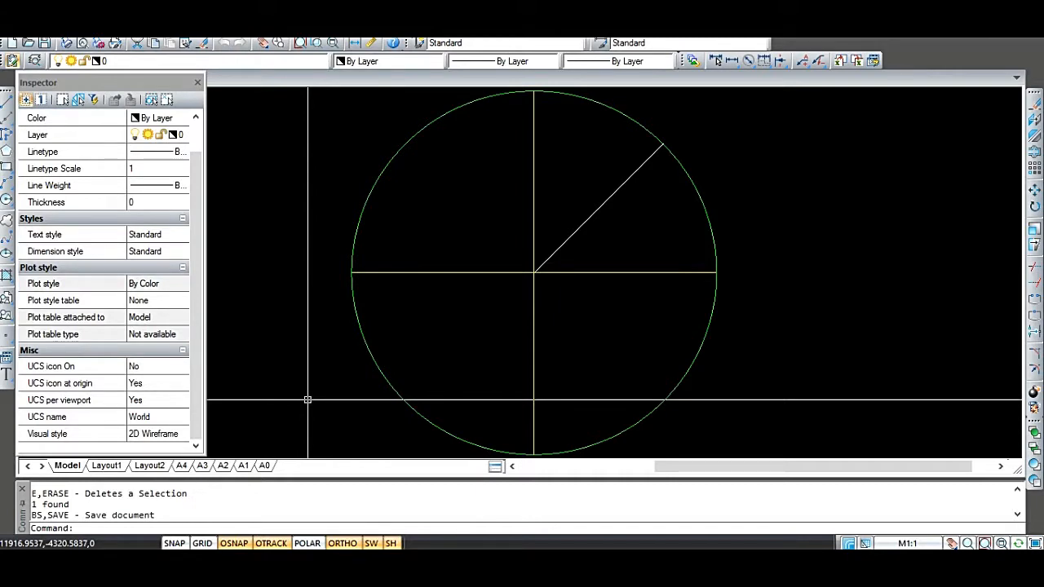
mouse_move(305, 389)
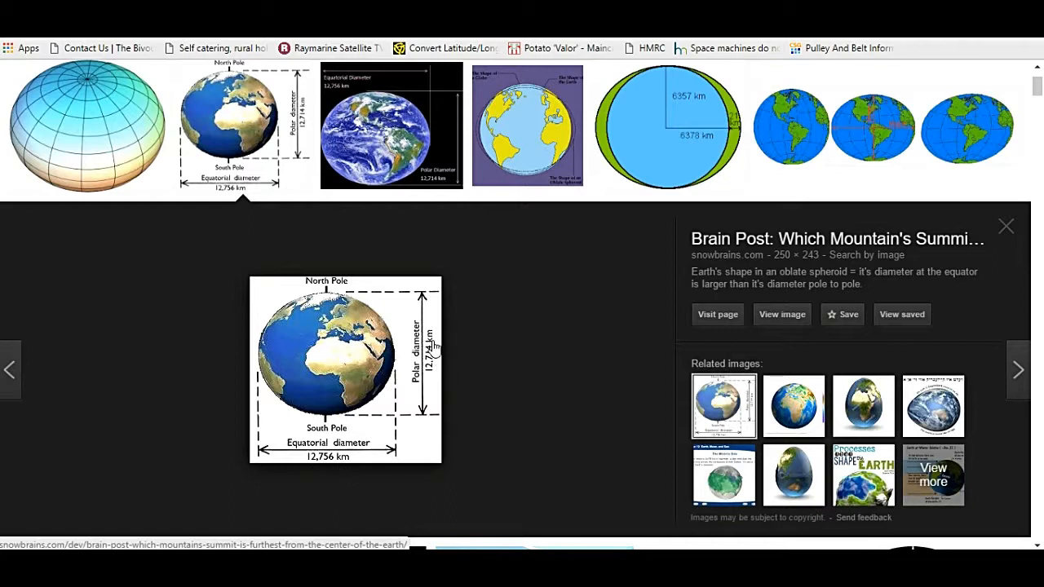
Step: Open the snowbrains Earth diagram with polar and equatorial diameters in the preview panel
click(1006, 227)
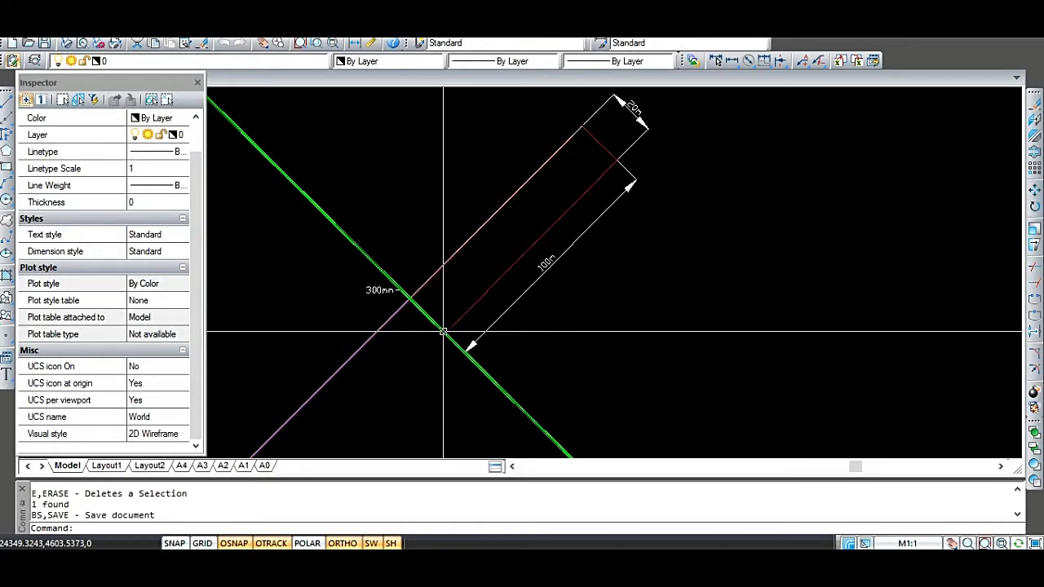
mouse_move(447, 334)
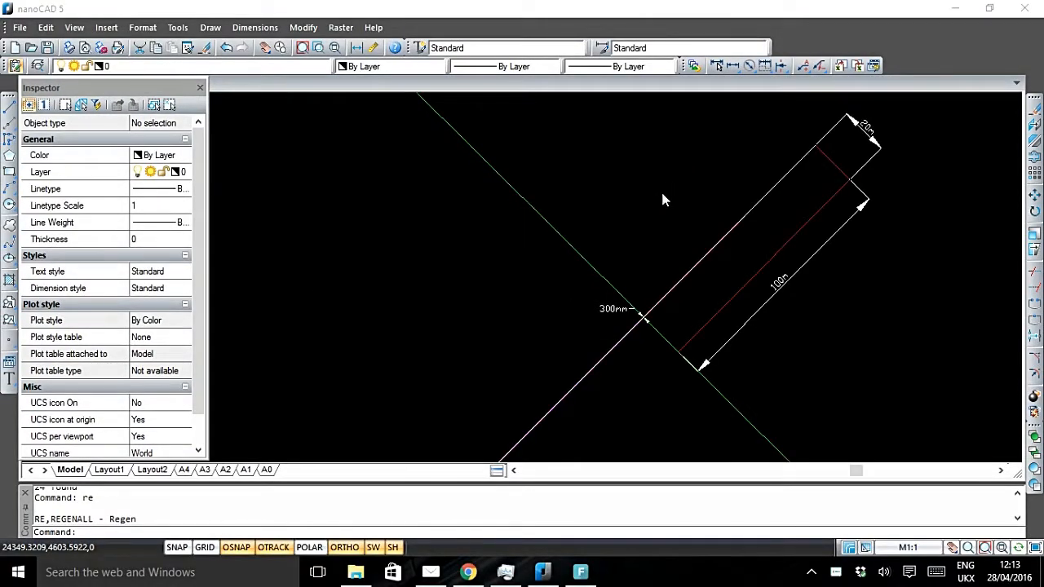
mouse_move(660, 194)
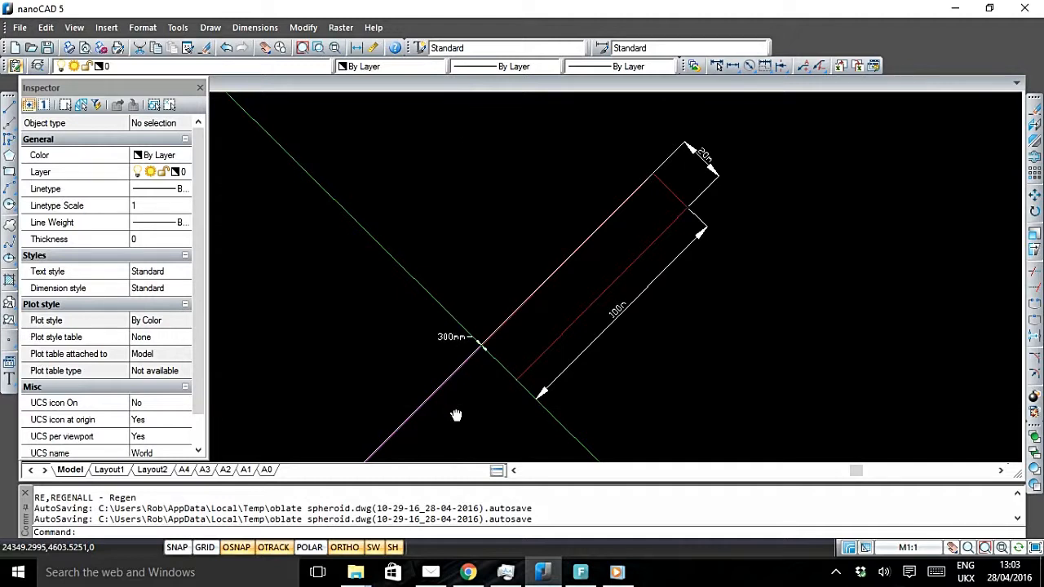
Step: Drag across the drawing below the dimensioned radius line to place the centre axes
drag(456, 416, 518, 322)
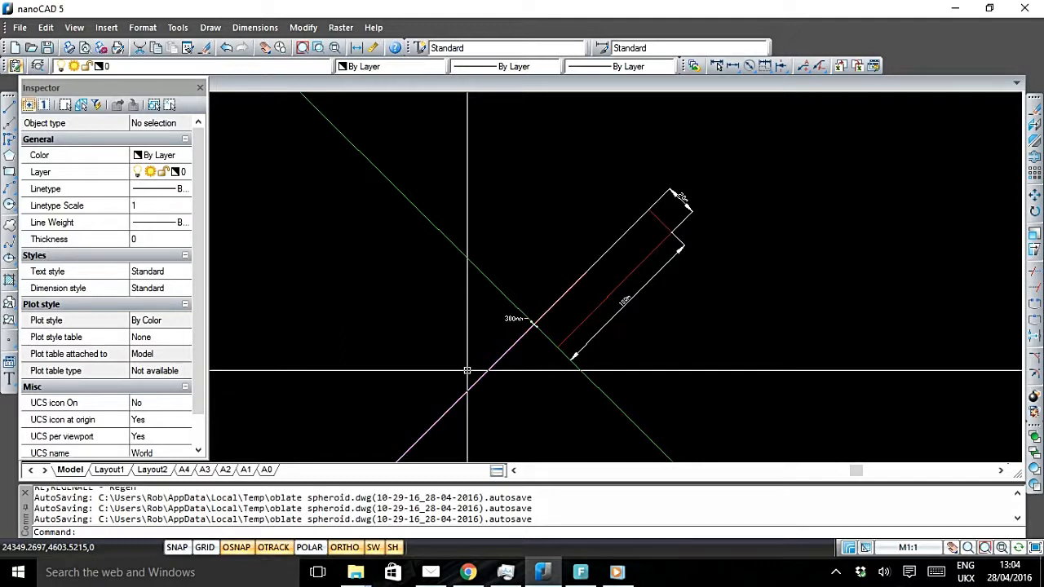
mouse_move(454, 378)
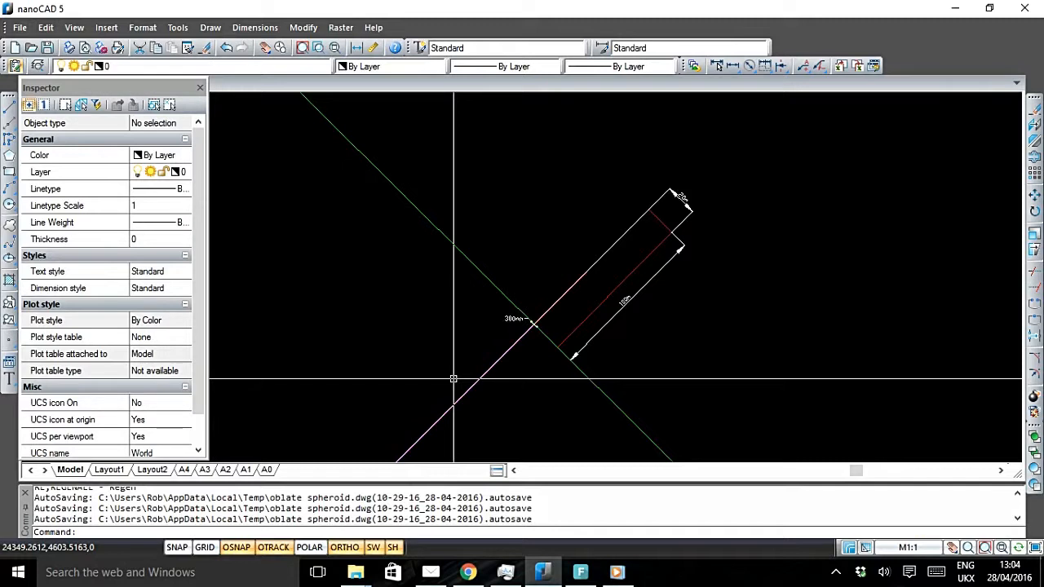
mouse_move(453, 371)
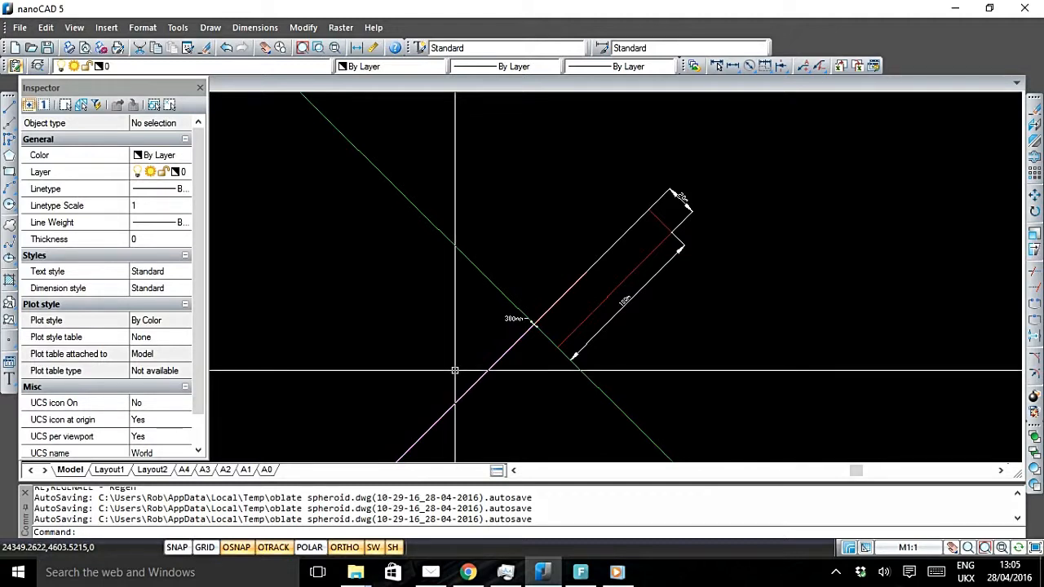
mouse_move(461, 362)
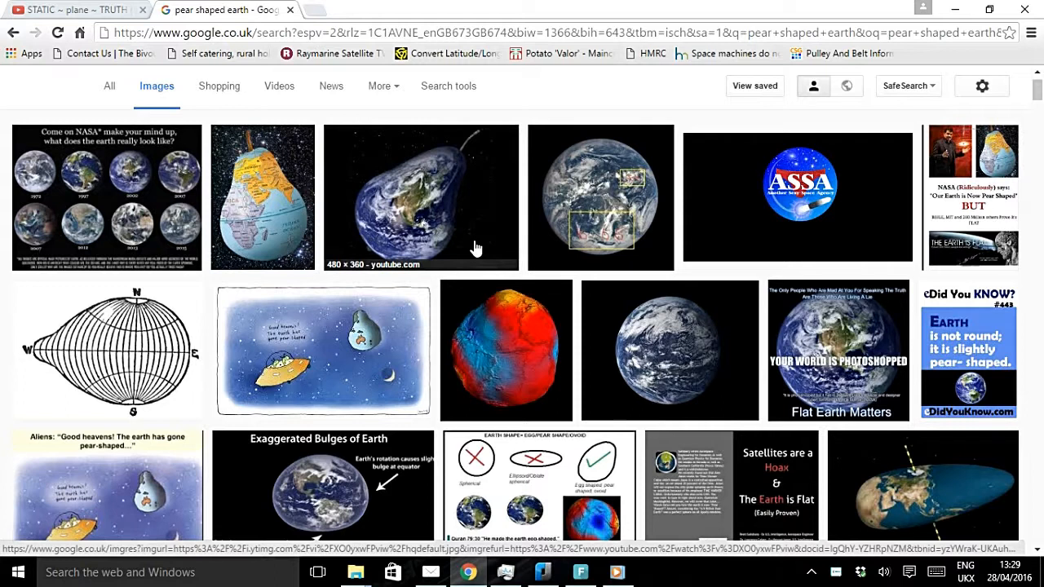
mouse_move(277, 225)
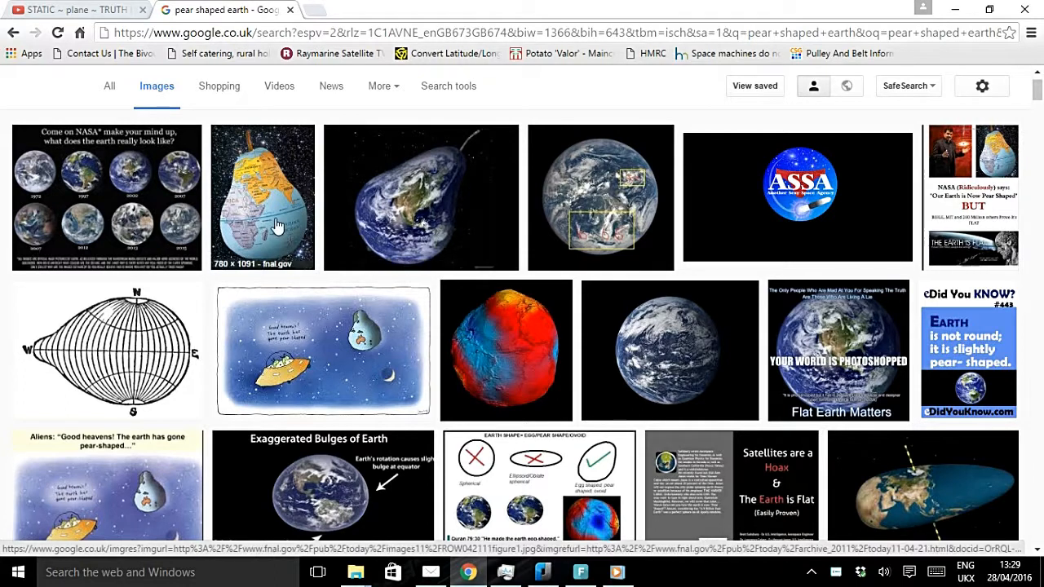
mouse_move(397, 215)
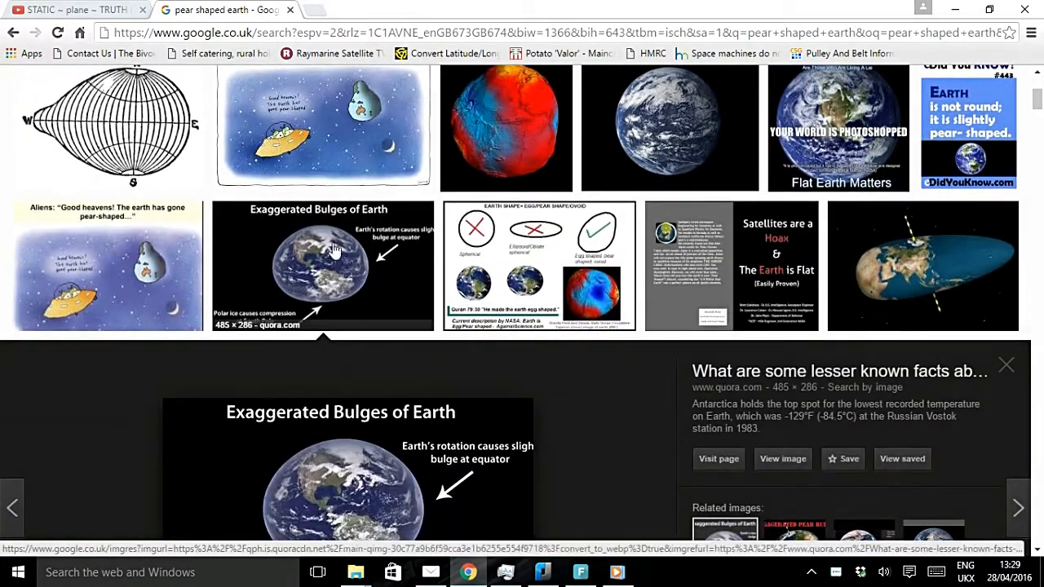
Step: View the Exaggerated Bulges of Earth image, then return to the oblate spheroid drawing
scroll(down, 3)
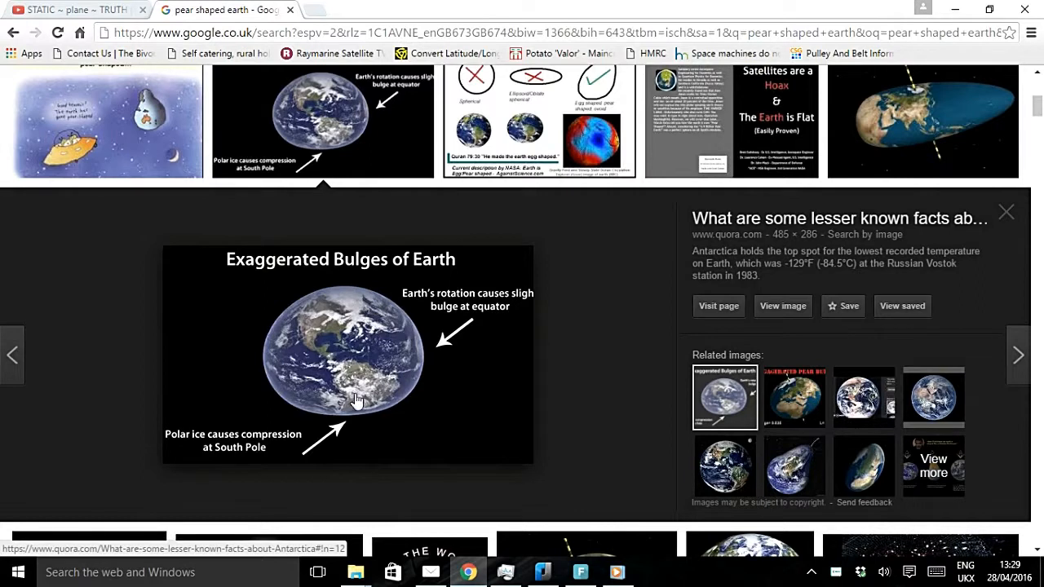
mouse_move(368, 320)
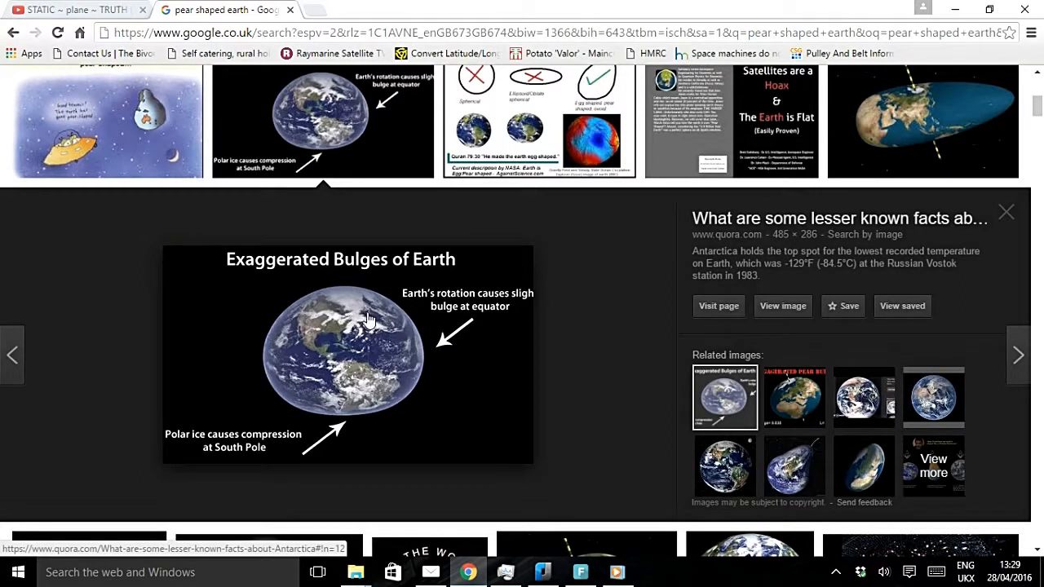
mouse_move(285, 363)
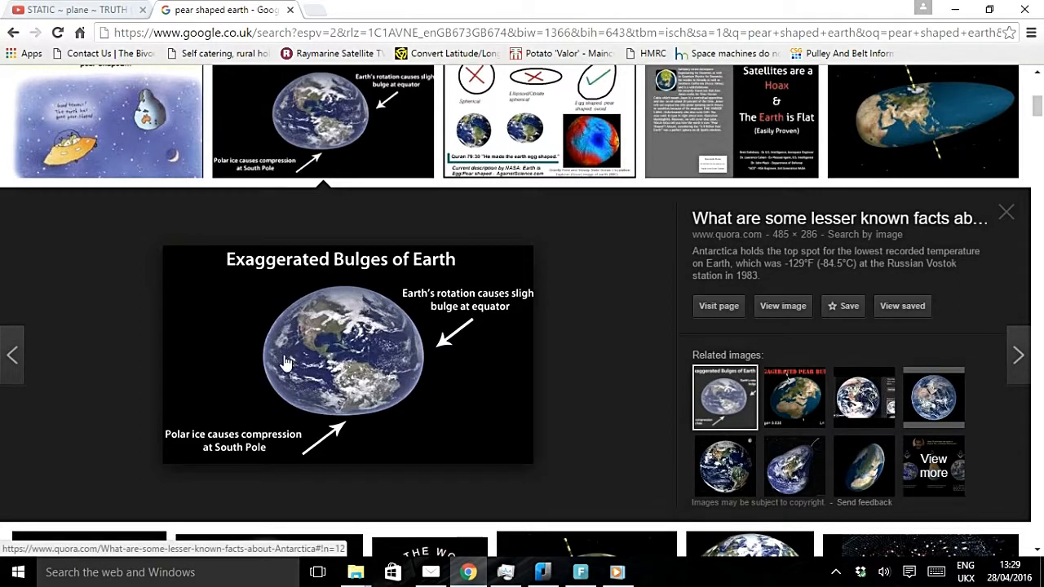
mouse_move(325, 299)
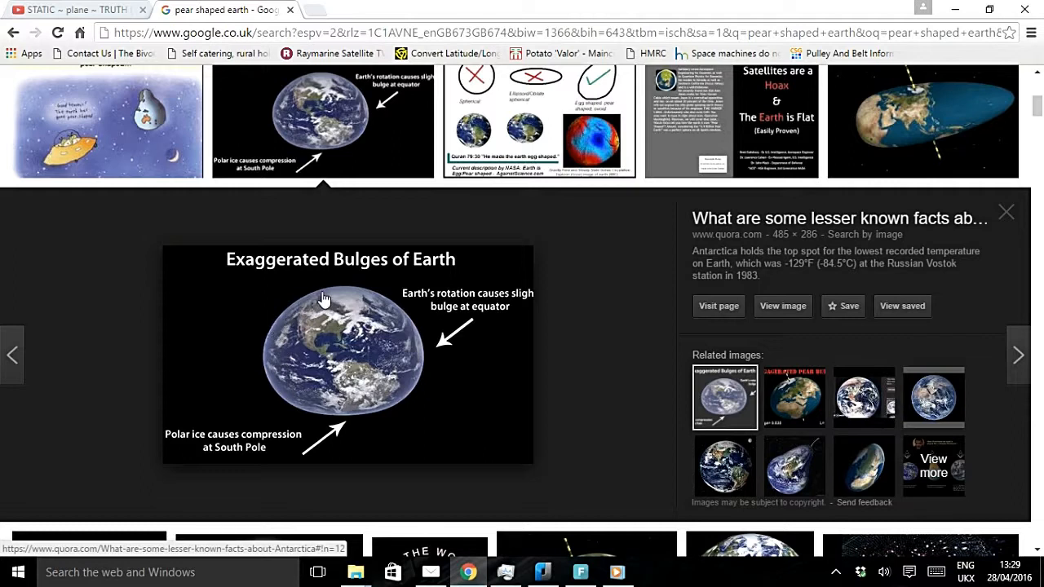
mouse_move(416, 333)
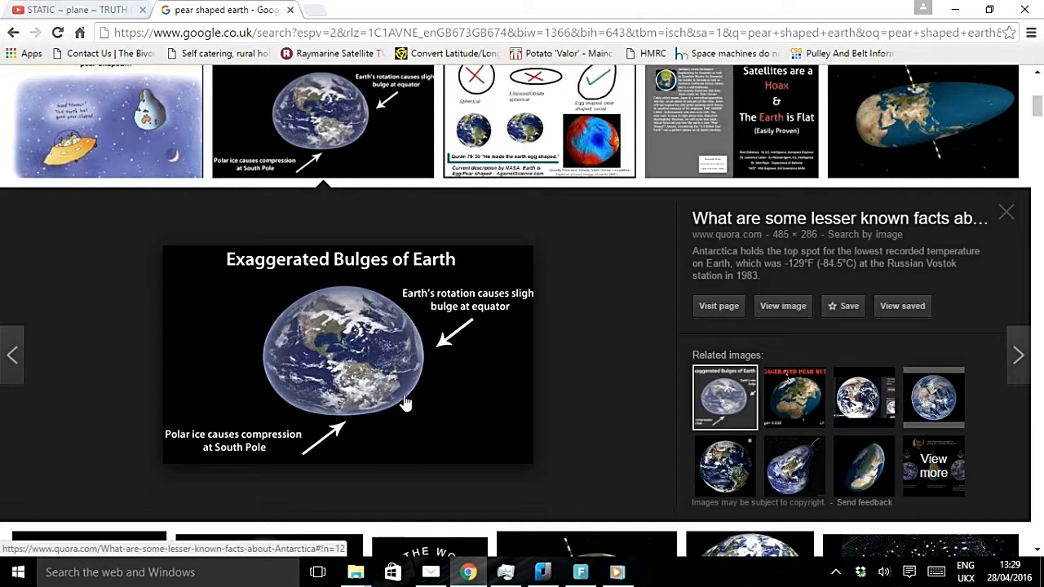
mouse_move(306, 414)
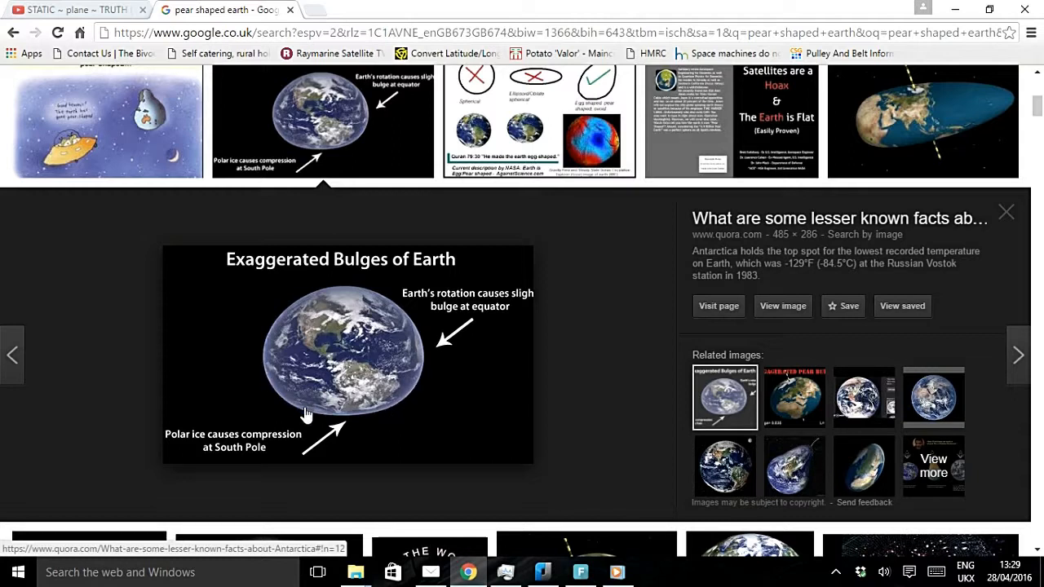
mouse_move(378, 306)
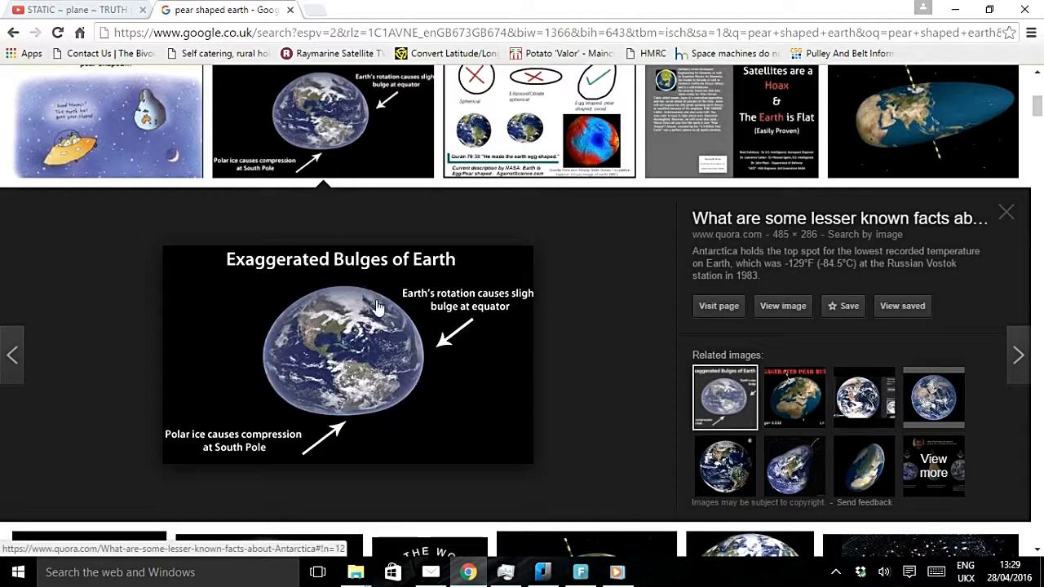
mouse_move(375, 385)
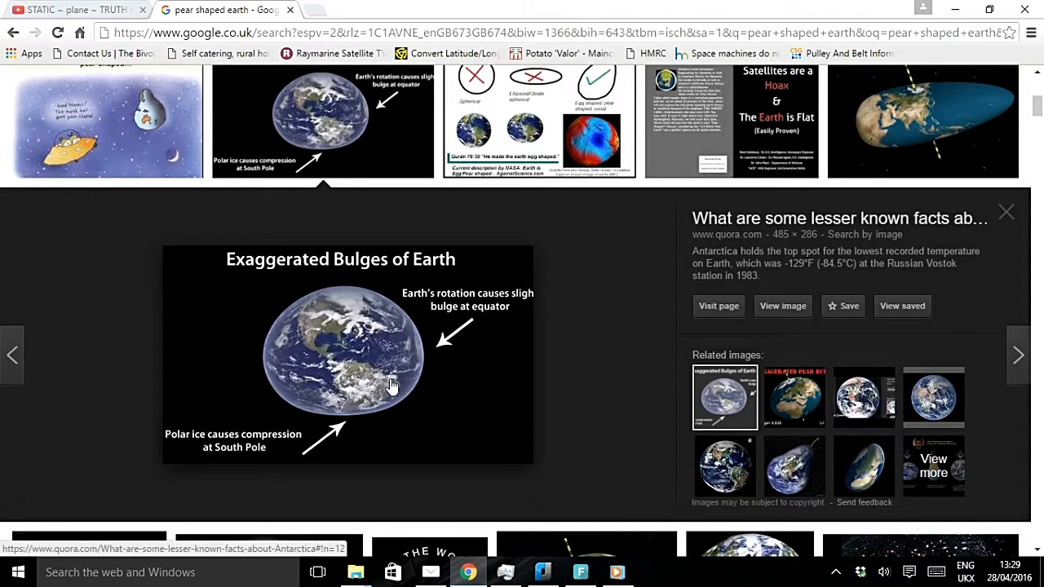
mouse_move(362, 372)
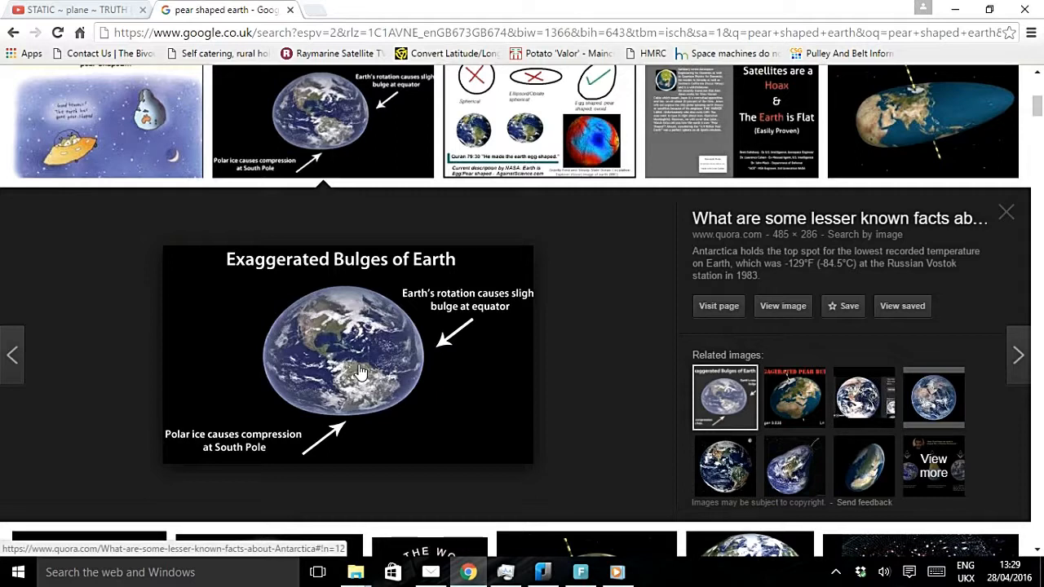
mouse_move(363, 404)
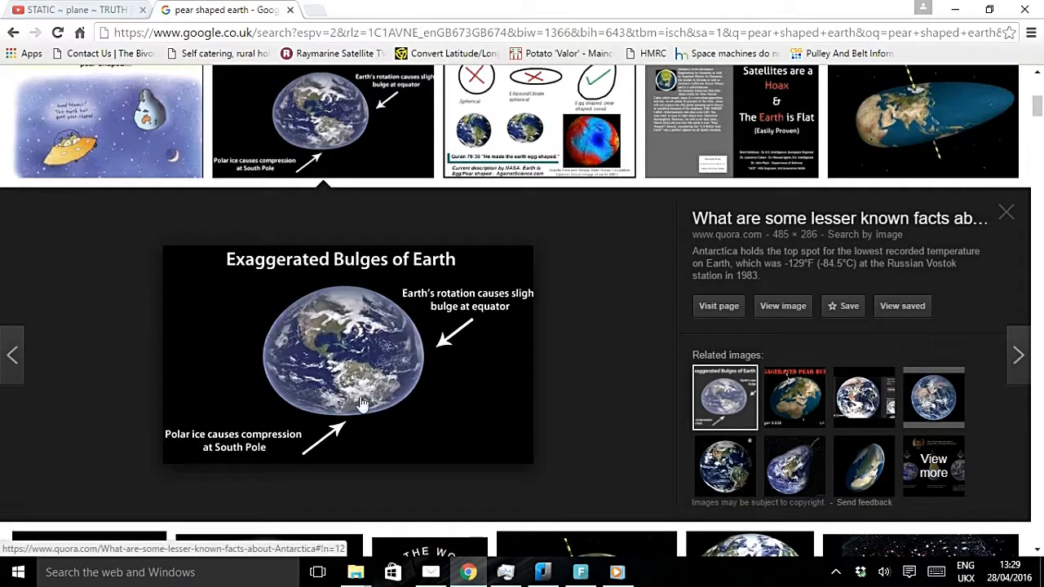
mouse_move(350, 410)
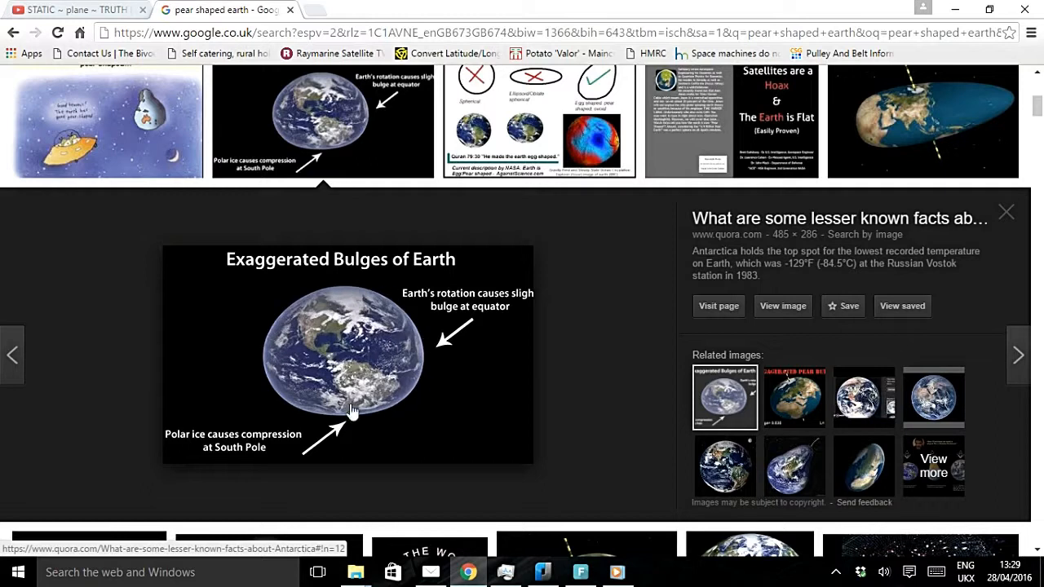
mouse_move(406, 375)
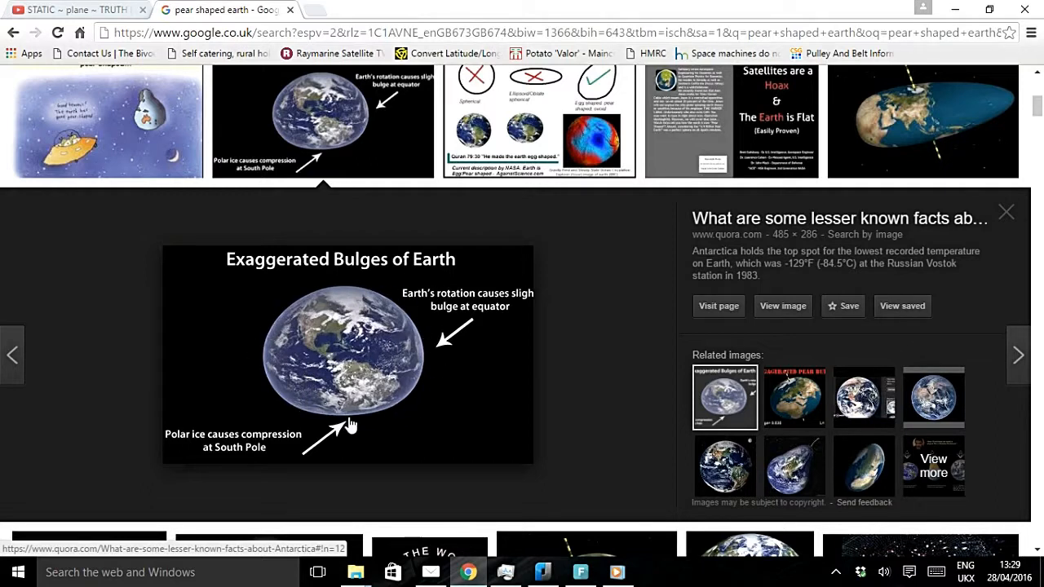
mouse_move(347, 367)
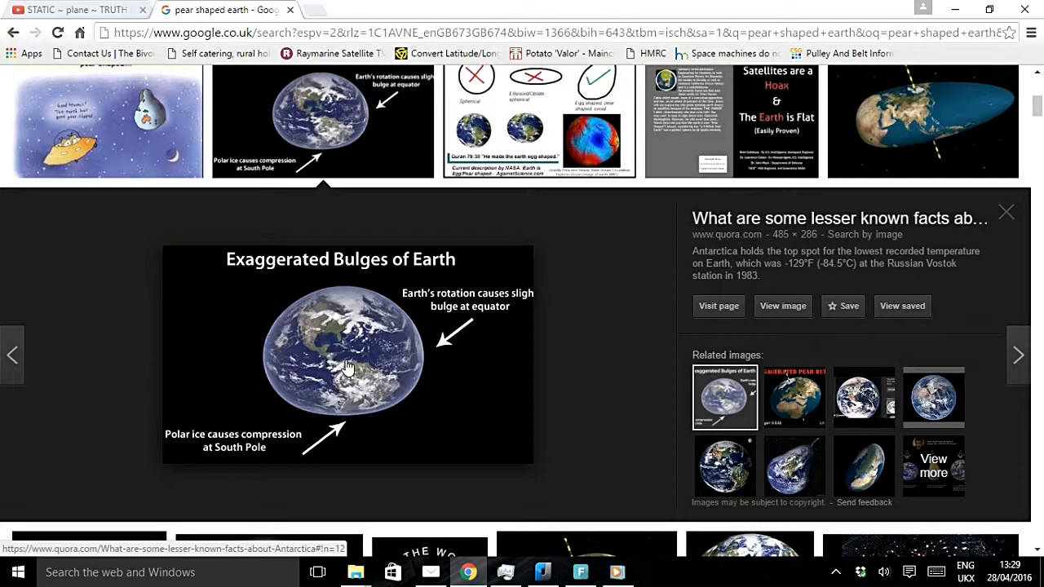
mouse_move(410, 371)
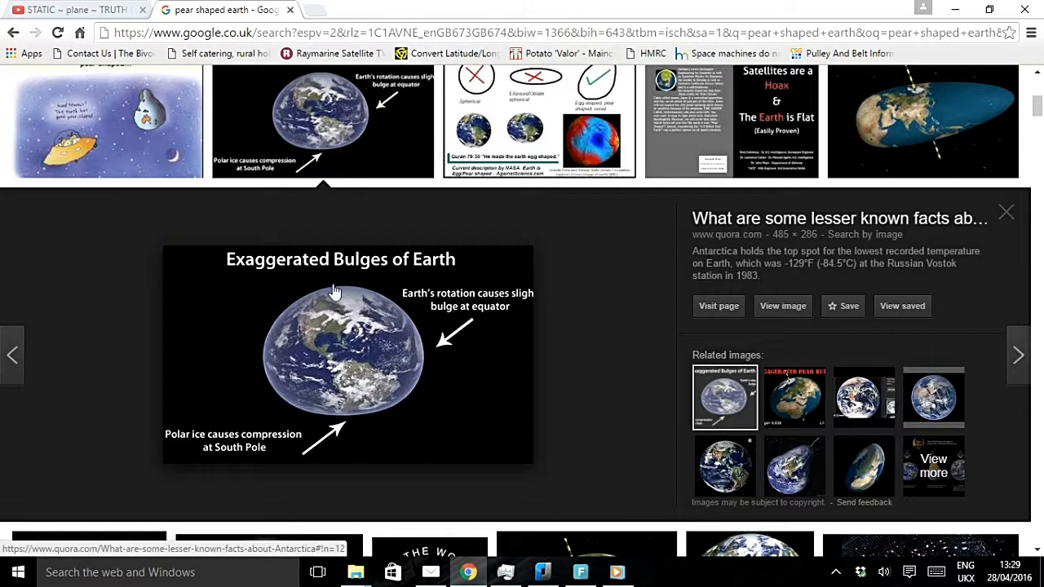
mouse_move(373, 421)
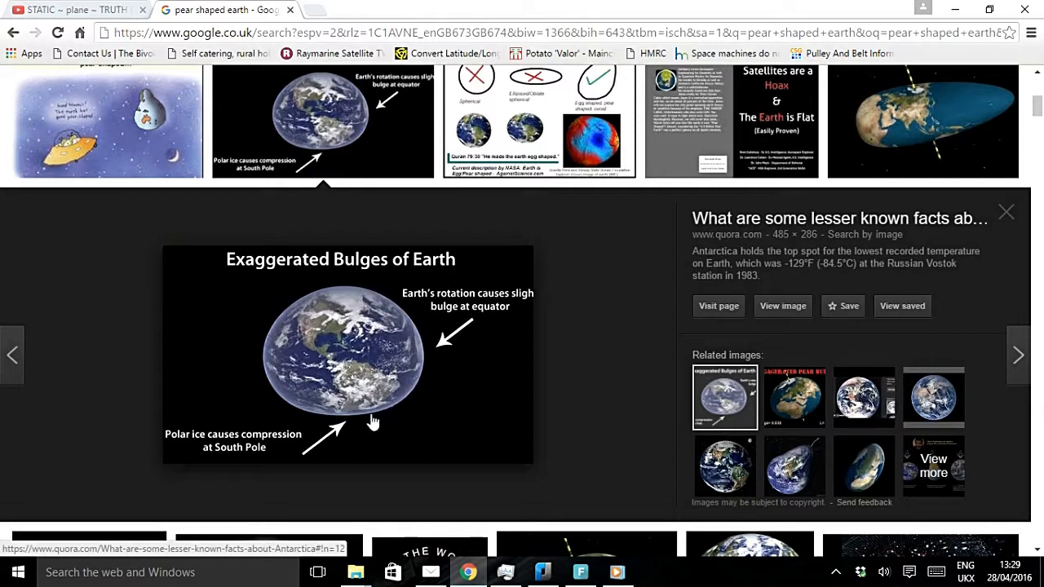
mouse_move(343, 424)
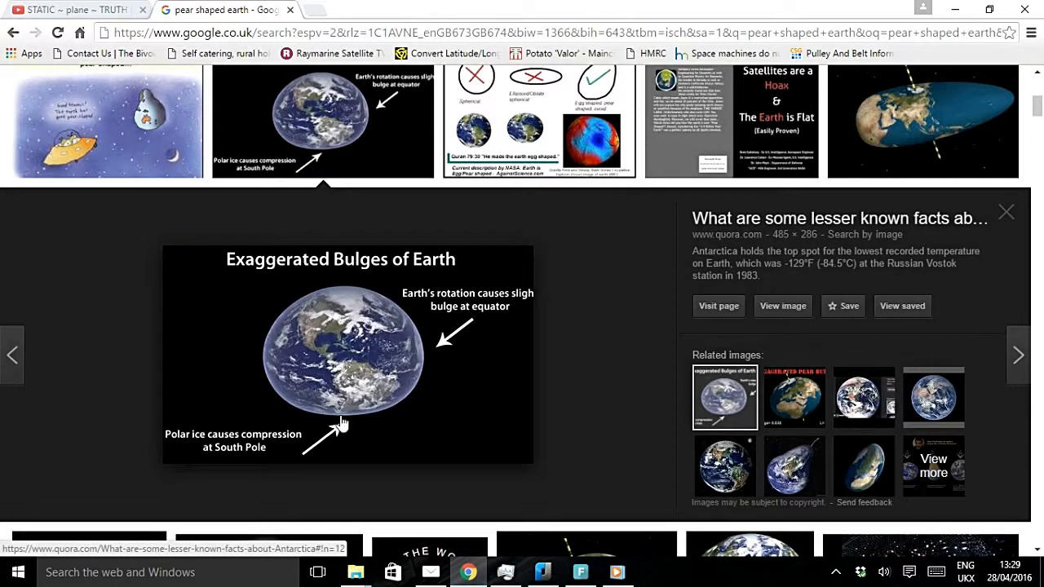
mouse_move(343, 390)
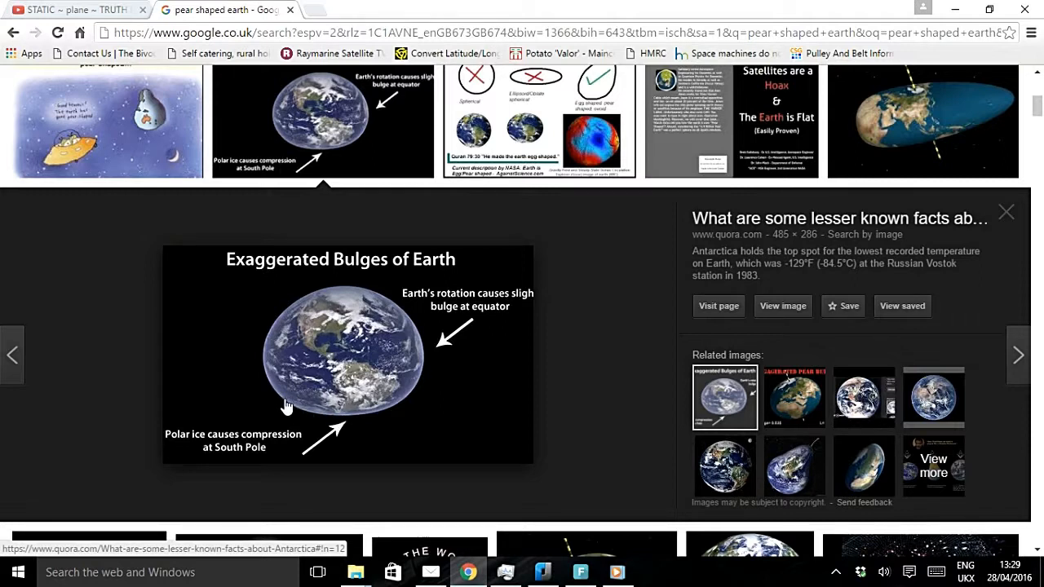
mouse_move(308, 356)
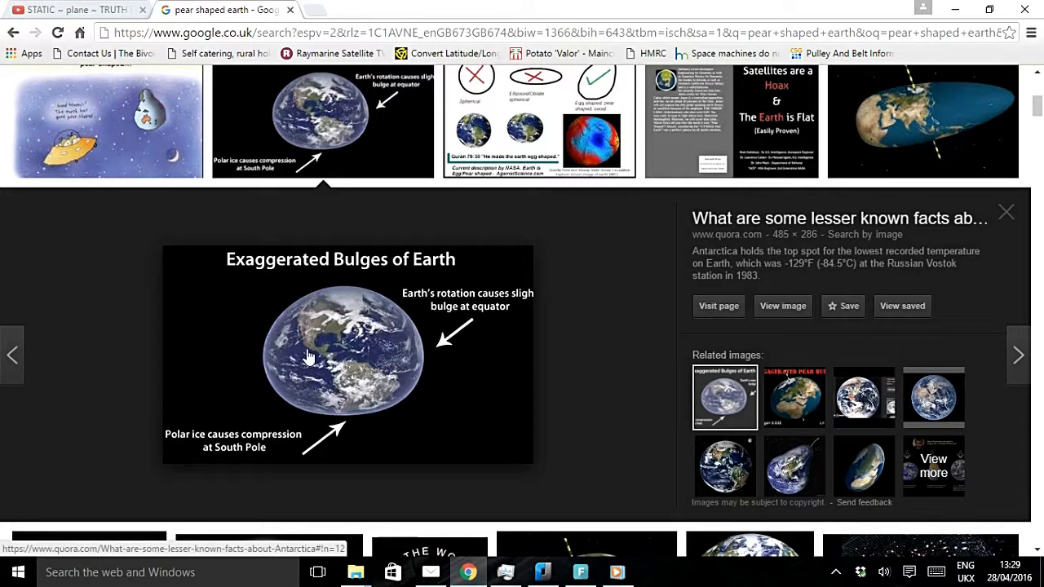
mouse_move(305, 303)
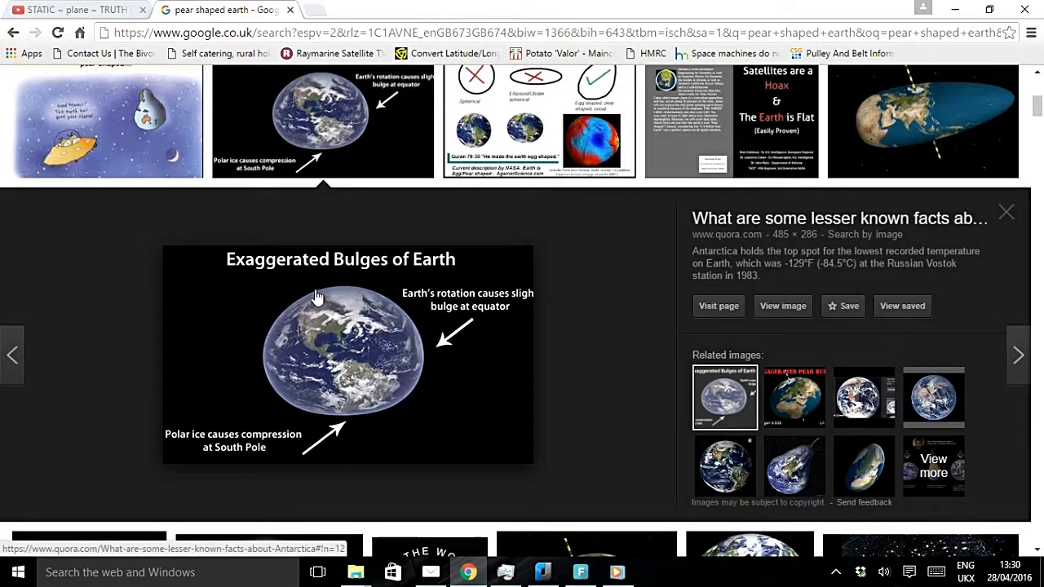
mouse_move(328, 296)
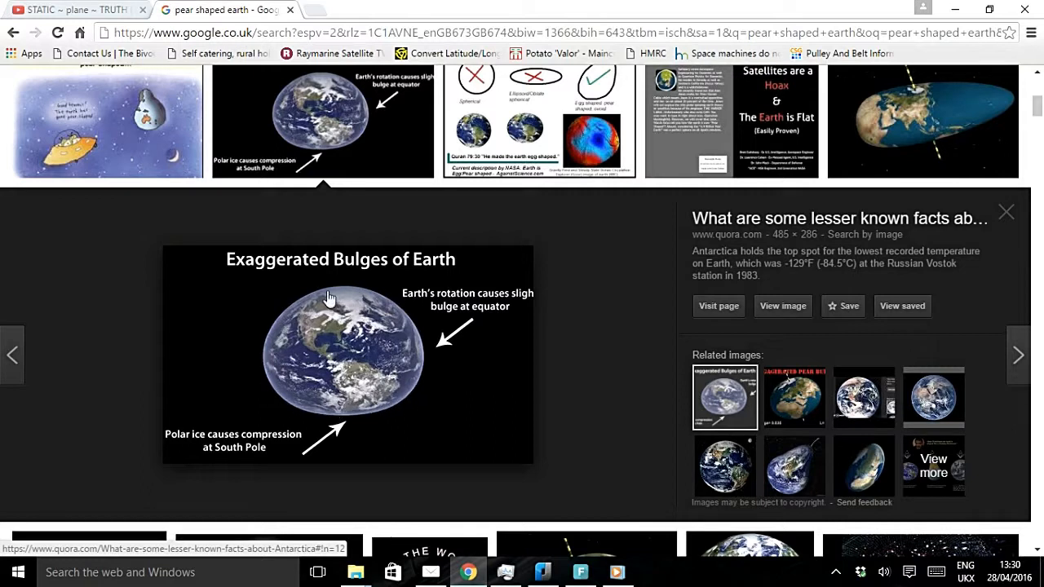
mouse_move(295, 317)
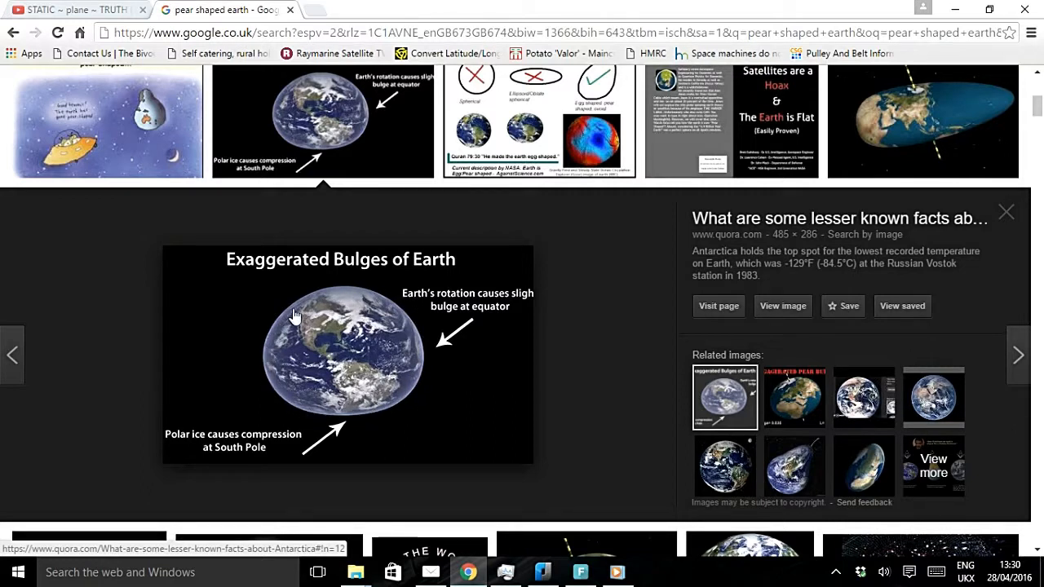
mouse_move(402, 407)
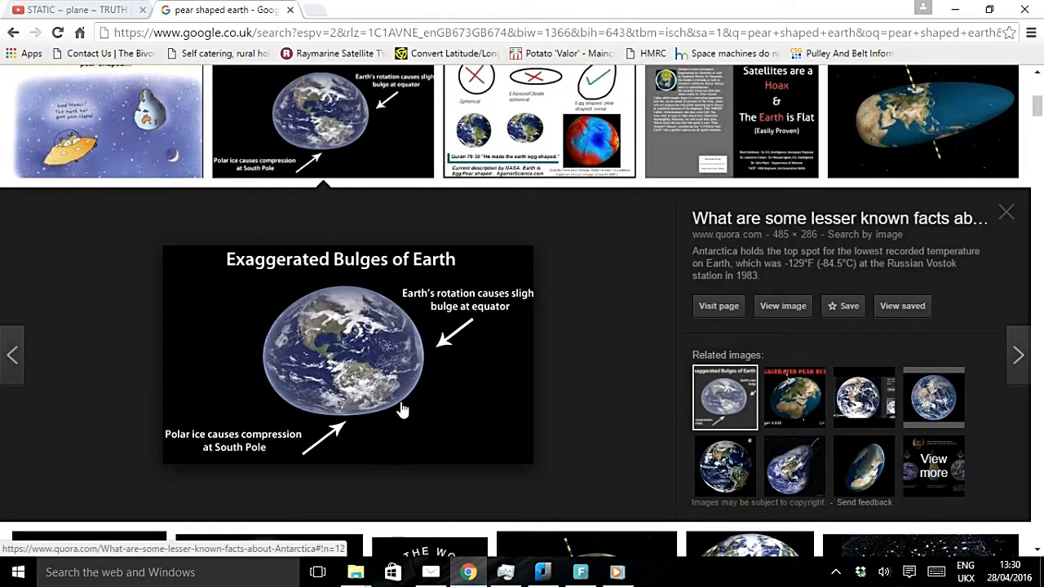
mouse_move(349, 358)
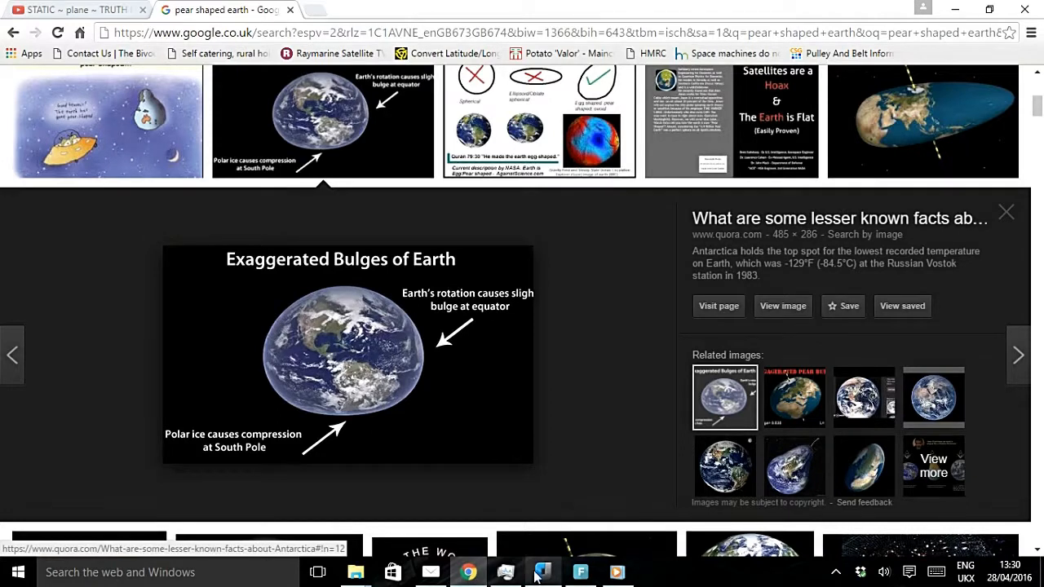
click(542, 572)
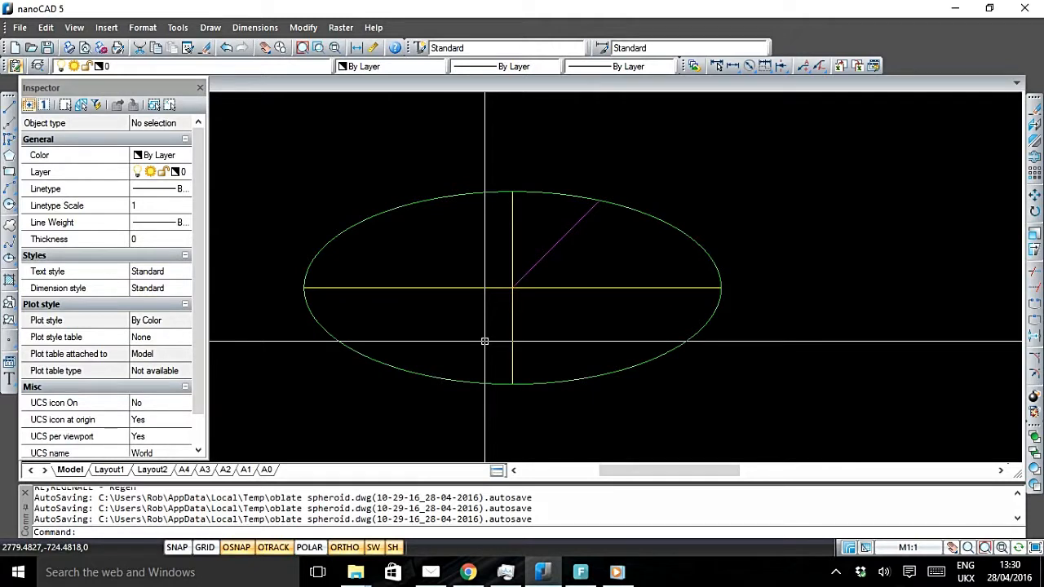
mouse_move(486, 348)
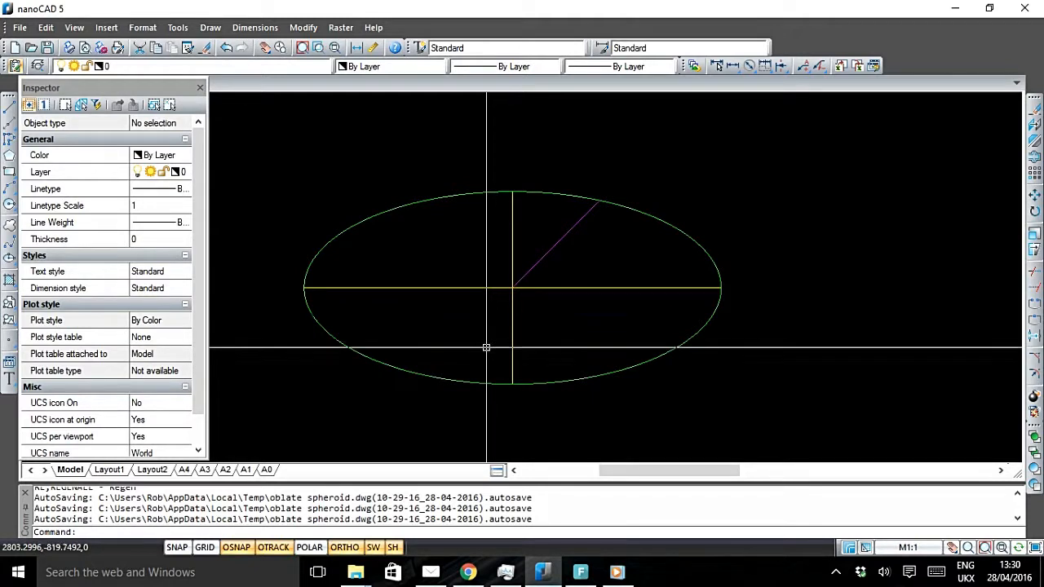
mouse_move(483, 391)
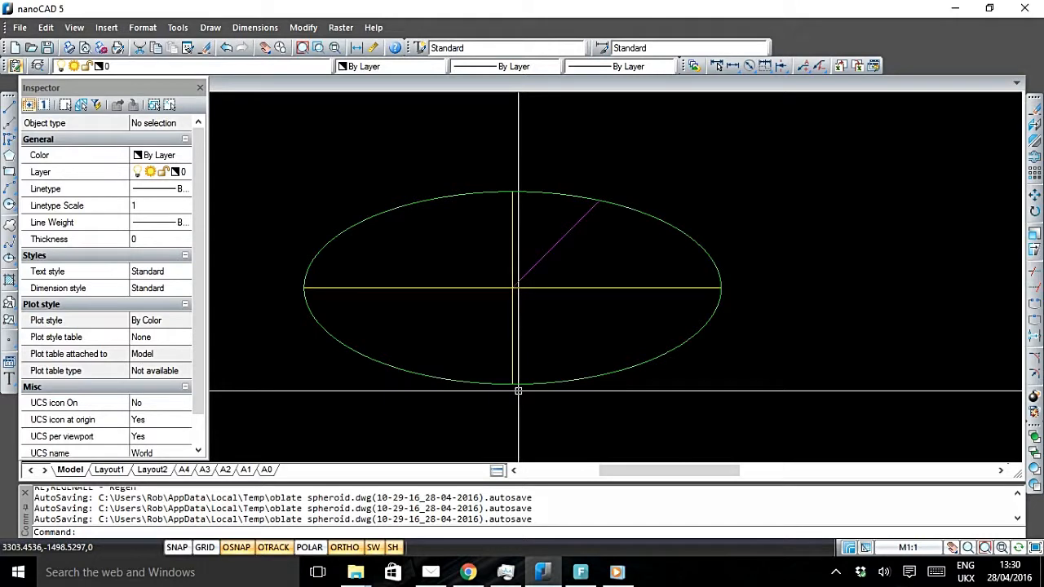
mouse_move(526, 396)
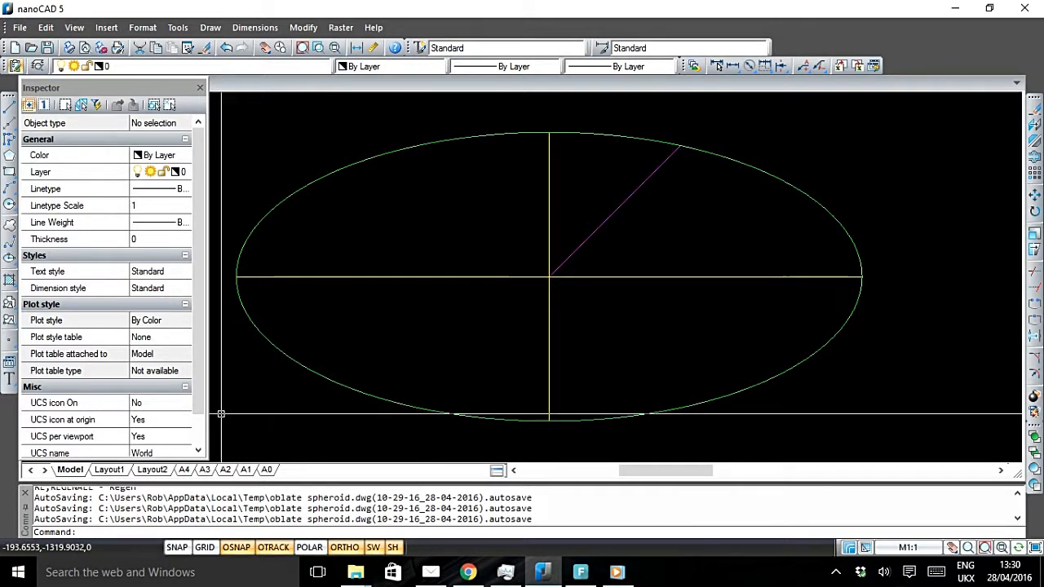
mouse_move(220, 444)
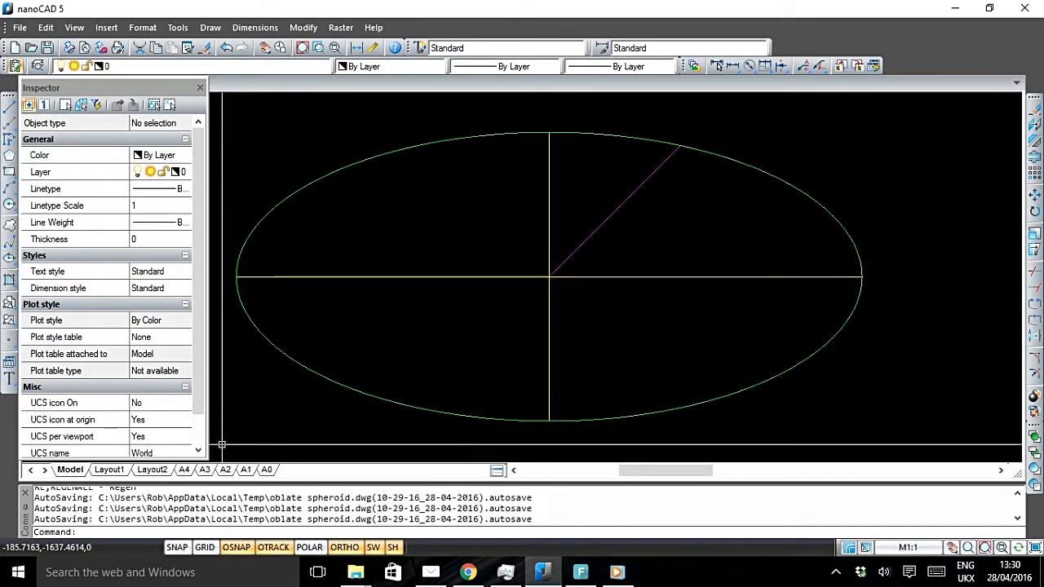
mouse_move(222, 432)
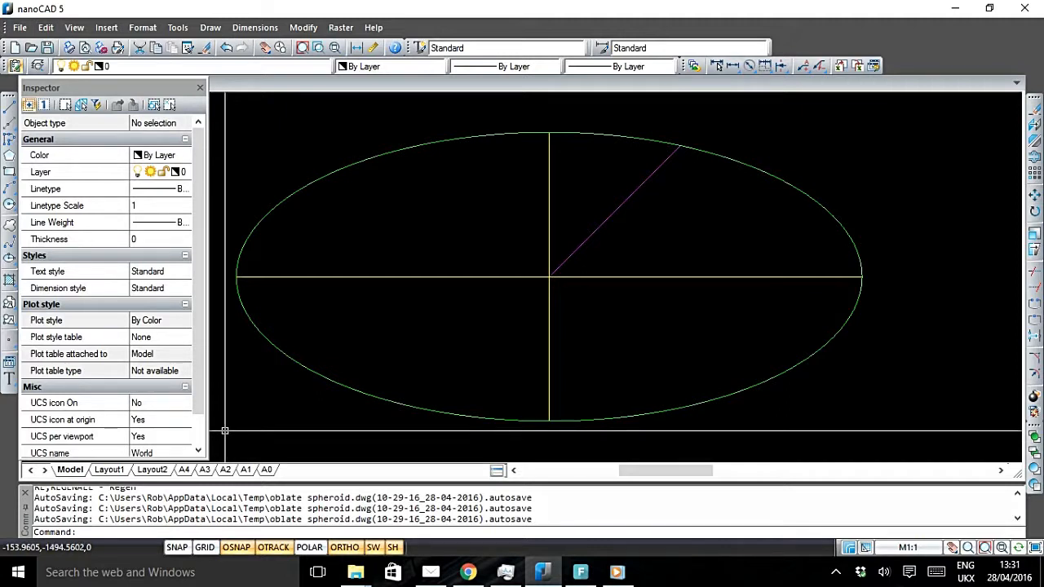
mouse_move(233, 427)
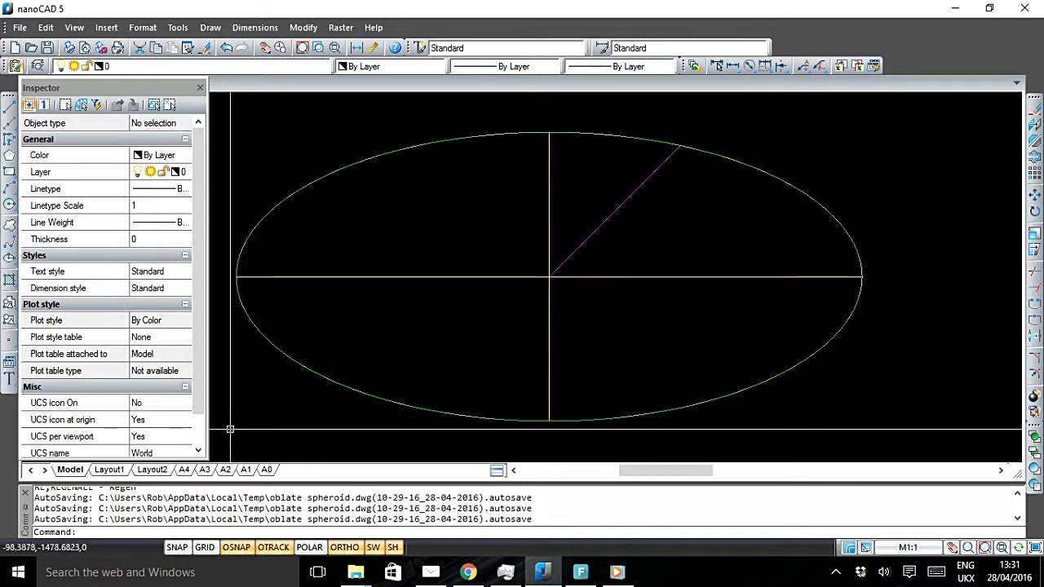
mouse_move(220, 433)
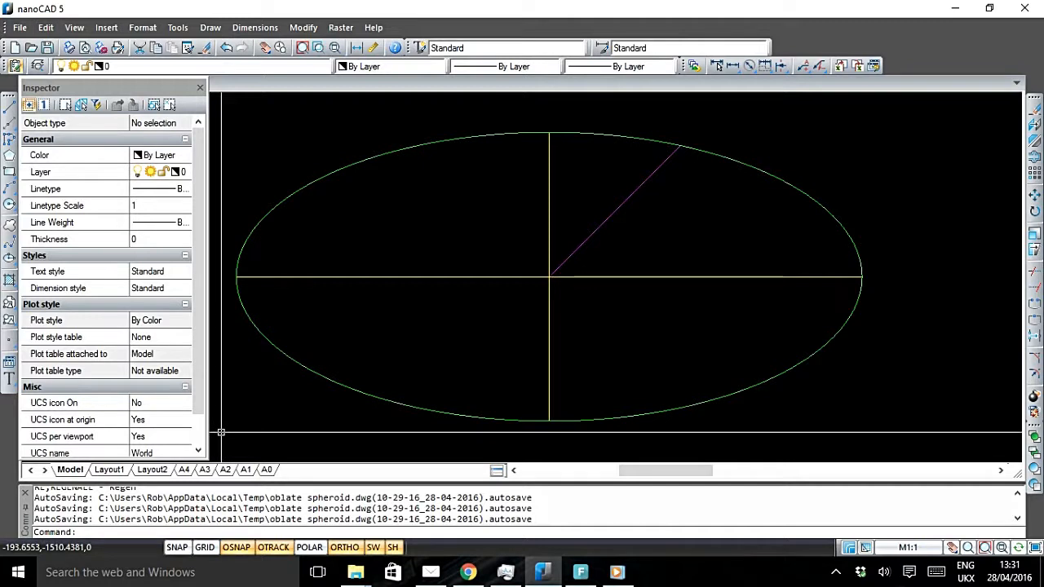
mouse_move(221, 437)
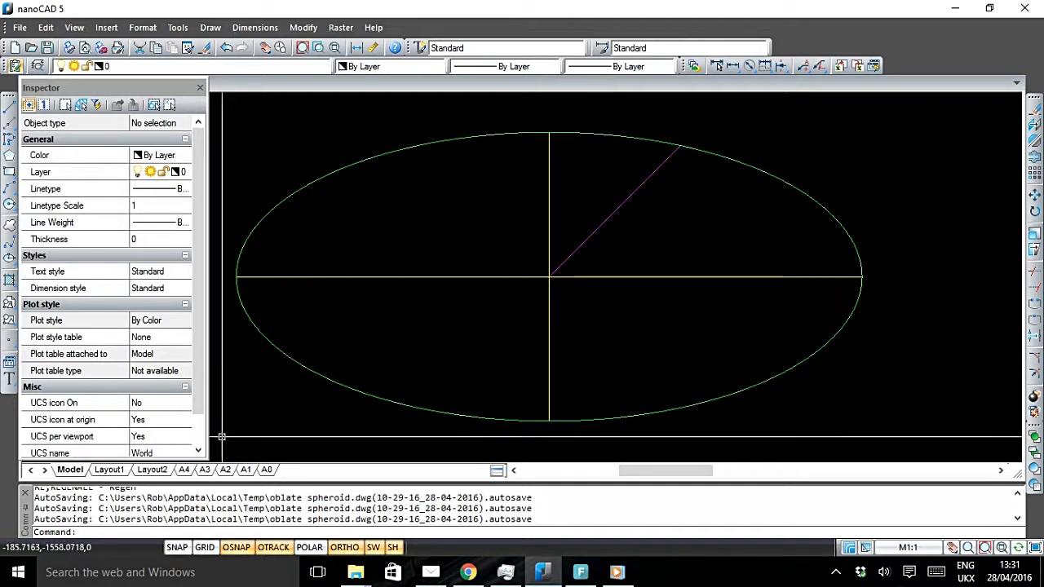